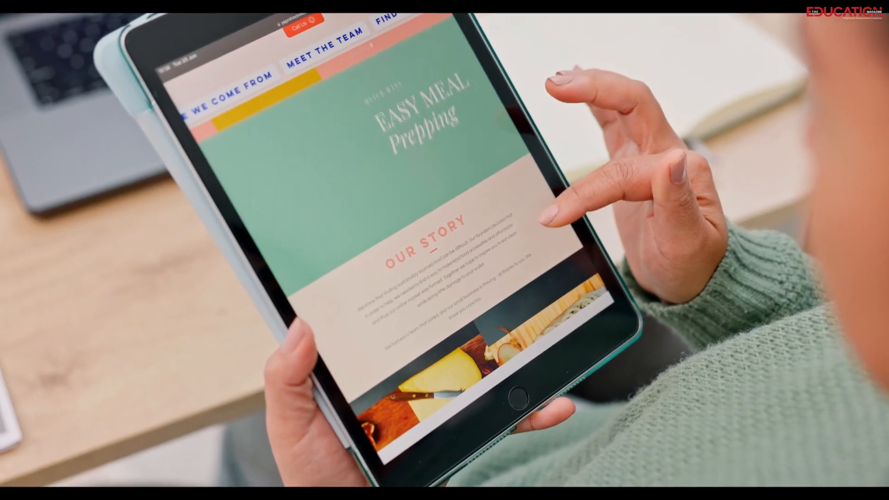
scroll(down, 3)
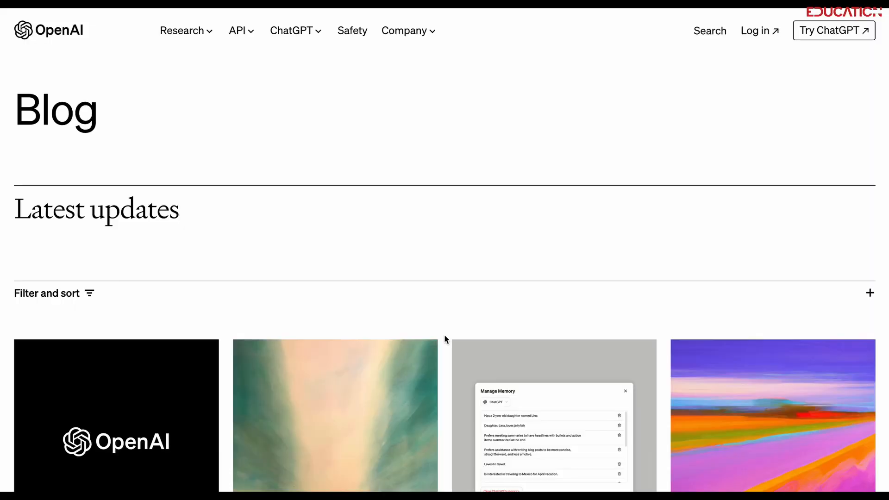
scroll(down, 3)
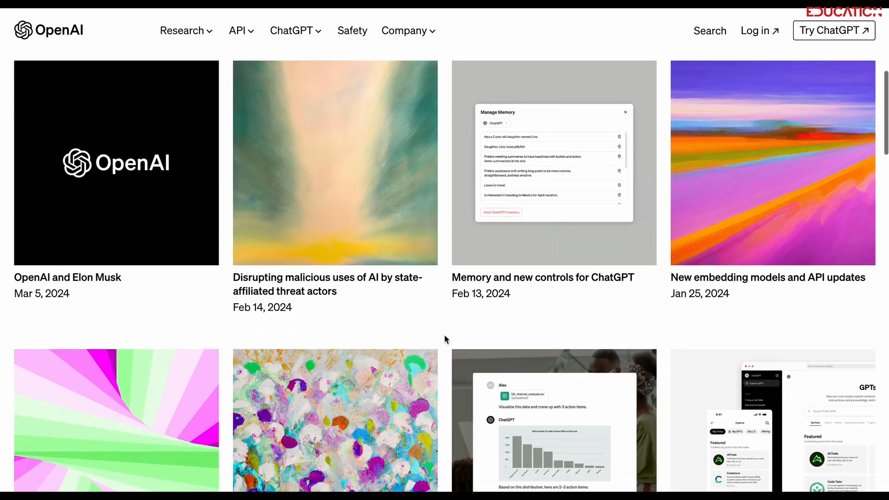
scroll(down, 3)
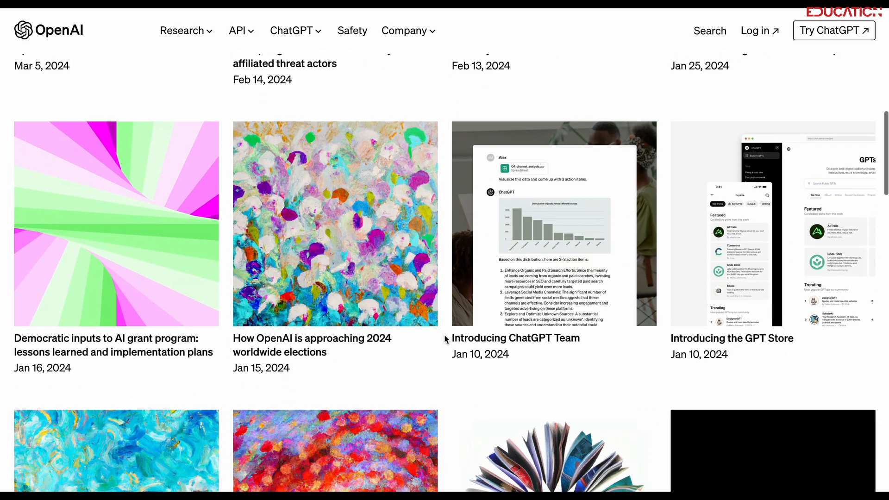
scroll(down, 3)
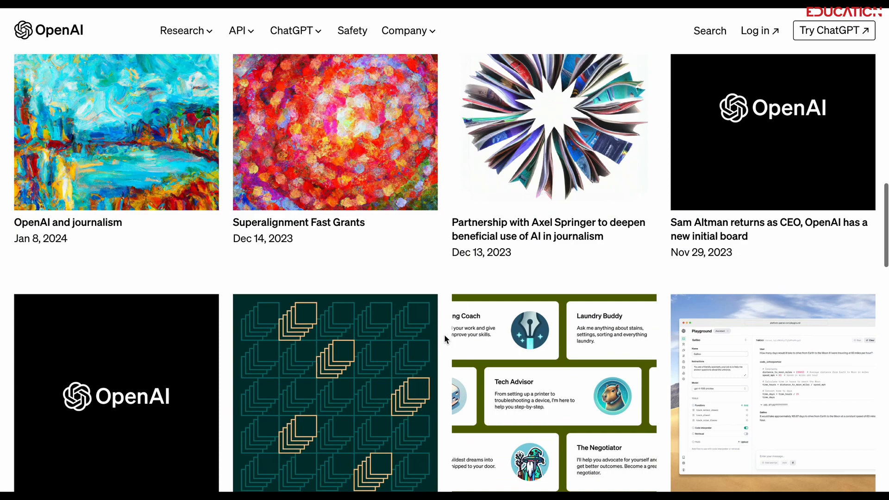
scroll(down, 3)
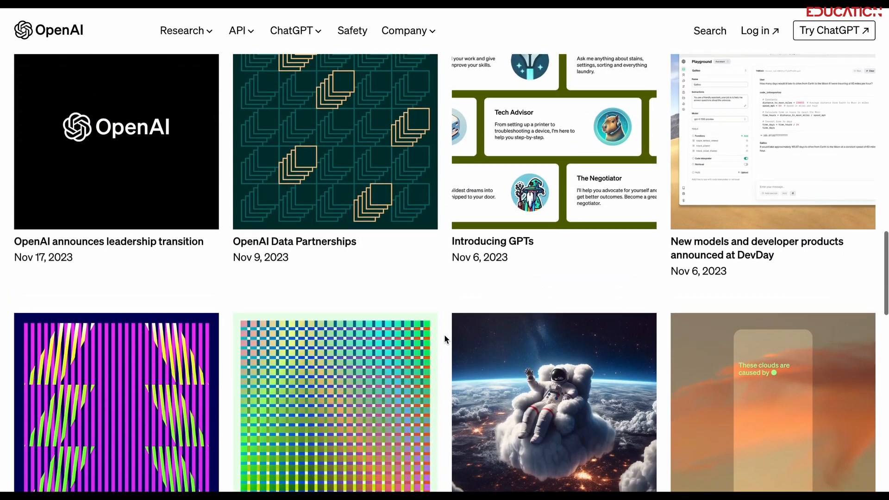
scroll(up, 3)
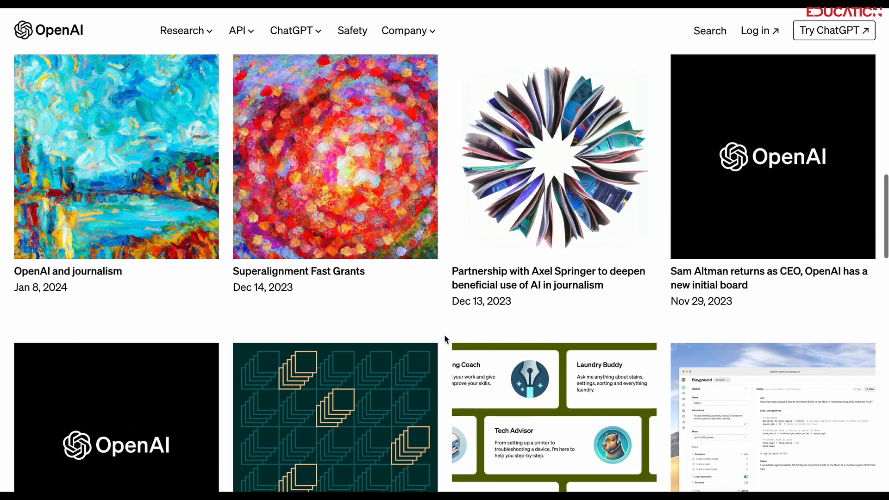
scroll(up, 3)
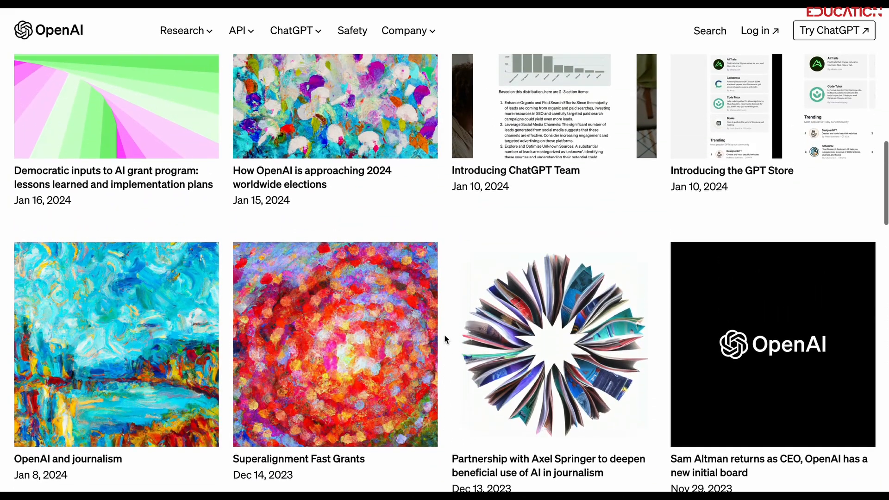
scroll(up, 3)
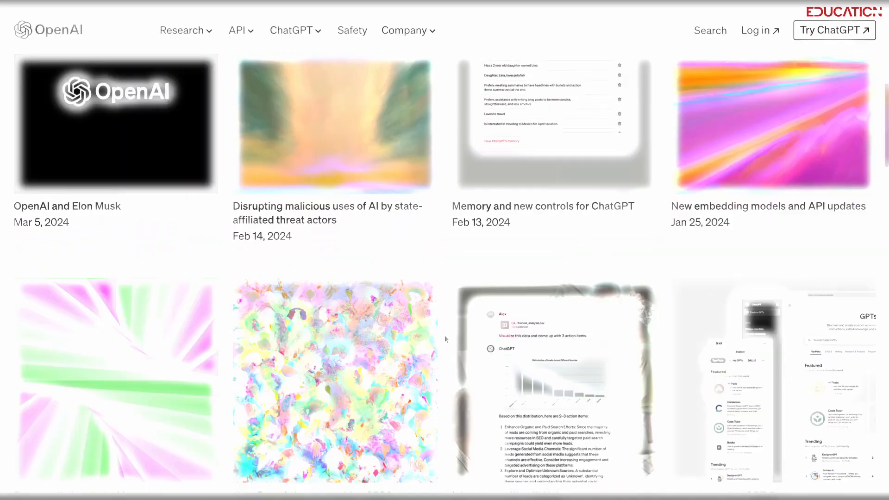